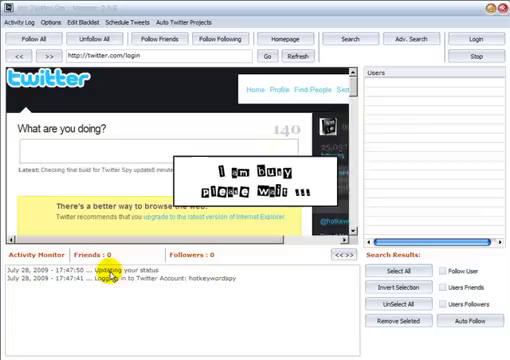
mouse_move(160, 280)
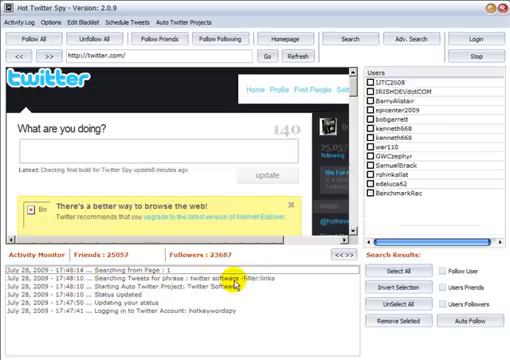
scroll(down, 3)
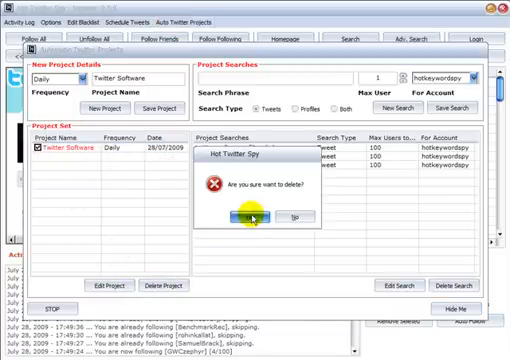
Step: Confirm deleting the 'Twitter Software' project, leaving the project list empty
click(240, 216)
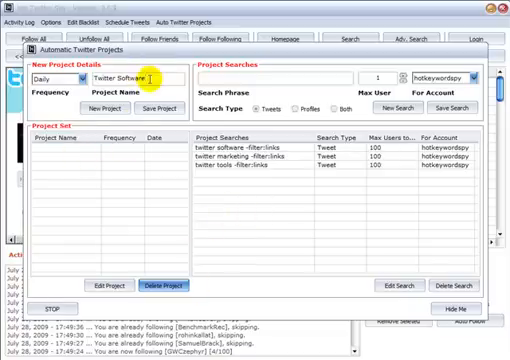
Step: Name the new daily project 'Twitter' in the Project Name field
click(104, 108)
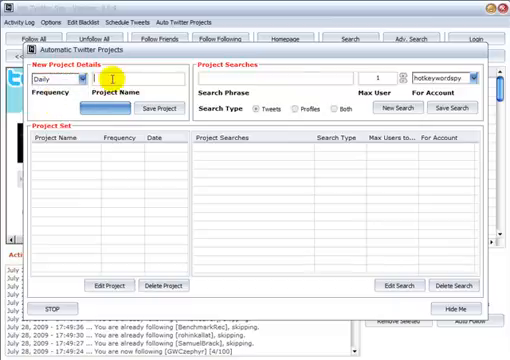
text(<tw)
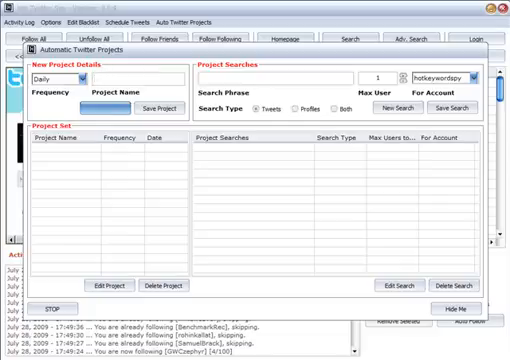
text(Twitter)
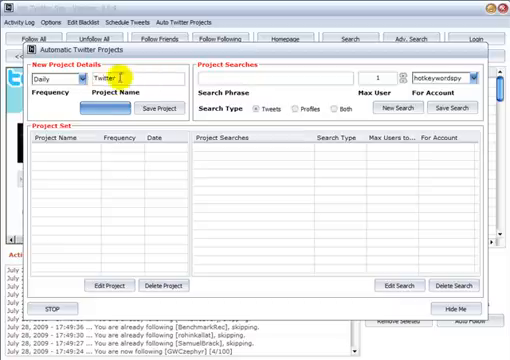
Step: Save the 'Twitter' project and add the search 'twitter software -filter:links' with its search type and account
click(152, 106)
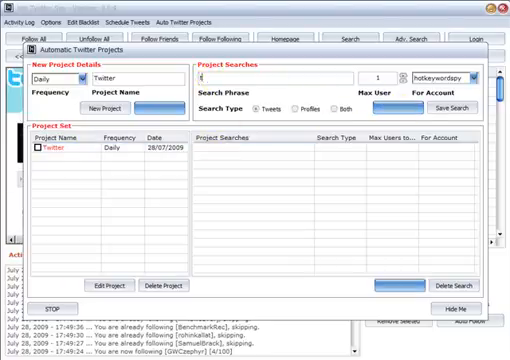
text(twitter)
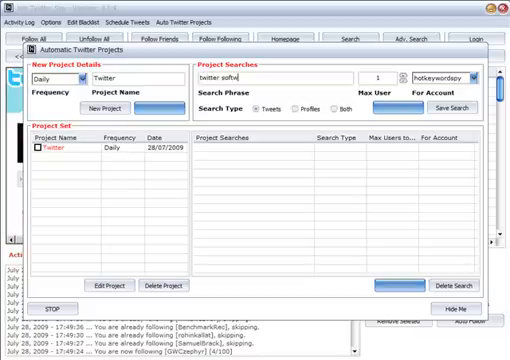
text(software -filter)
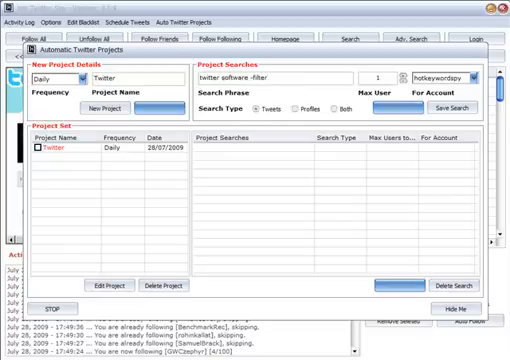
text(:links)
text(200)
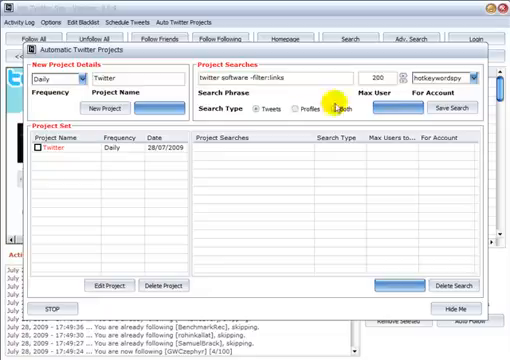
click(264, 104)
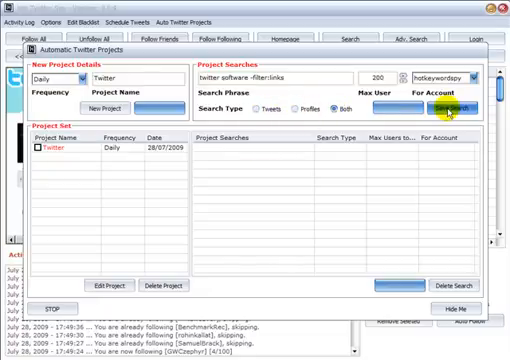
click(452, 104)
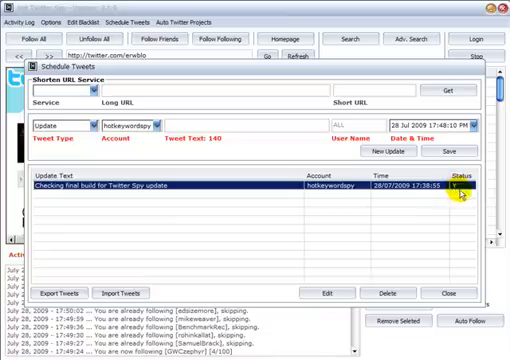
mouse_move(158, 124)
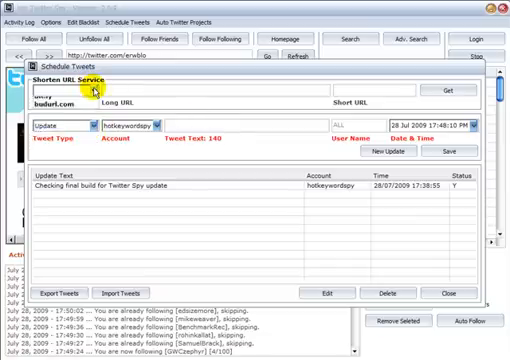
Step: Show the Shorten URL Service choices on the tweet scheduler with the final-build tweet queued
click(60, 100)
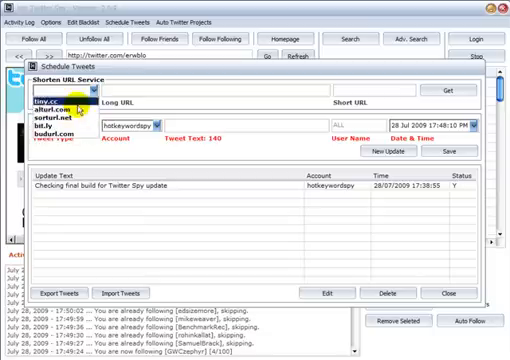